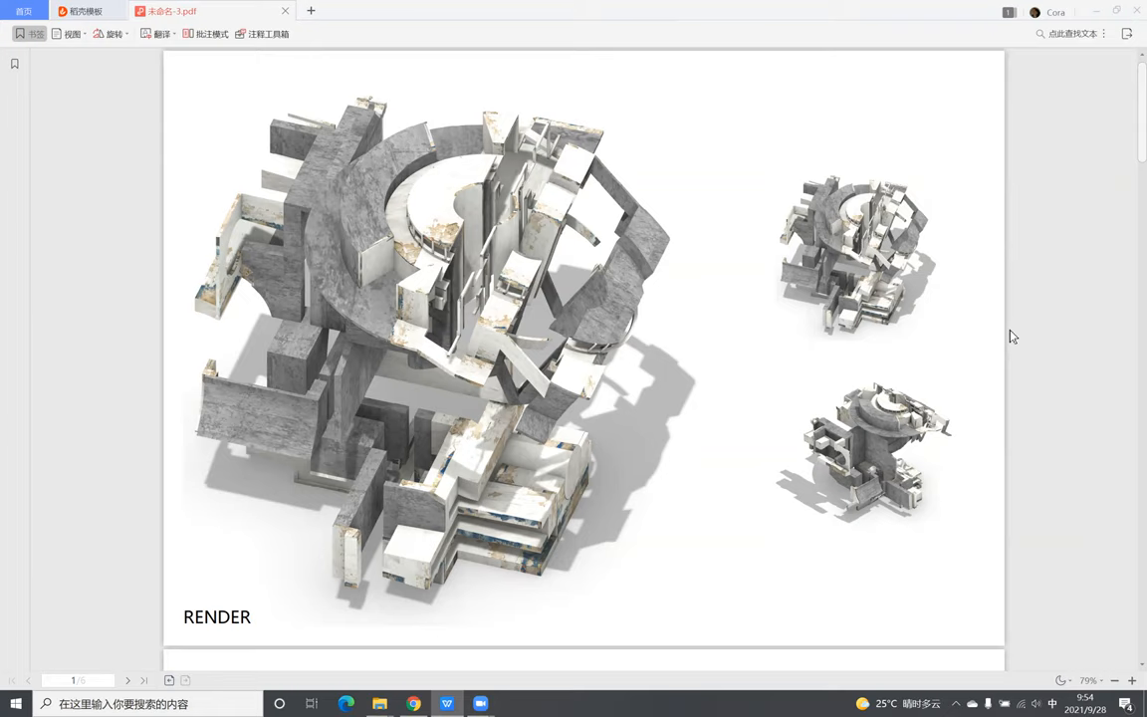
scroll(down, 3)
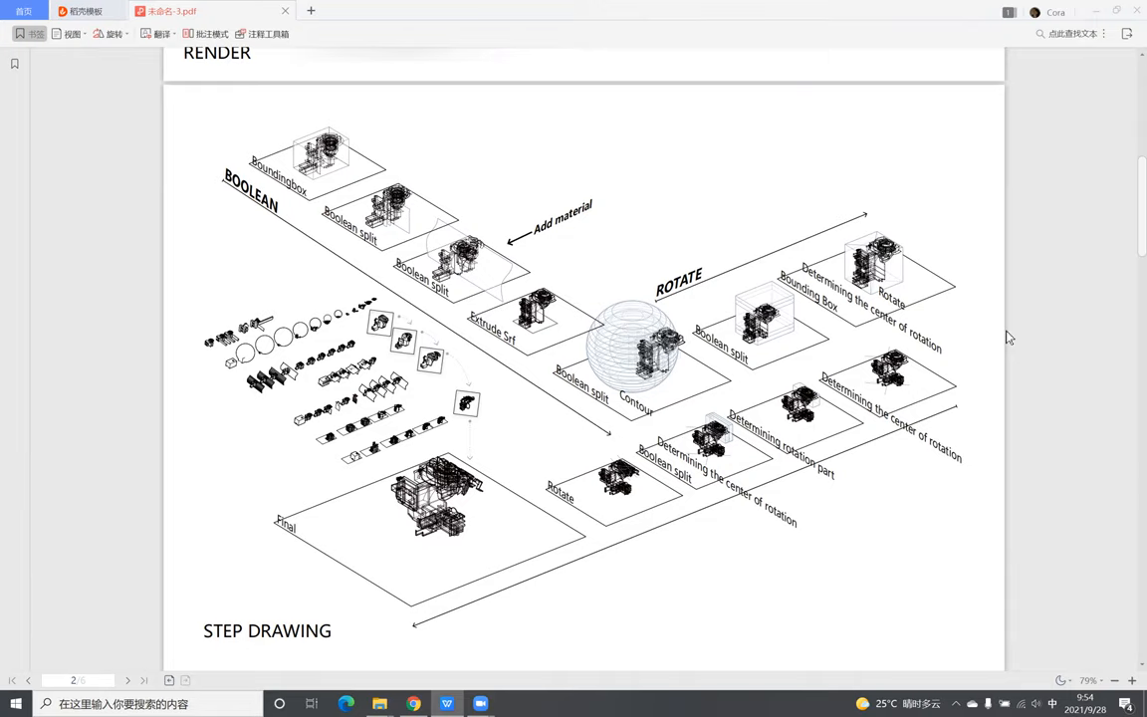
mouse_move(482, 299)
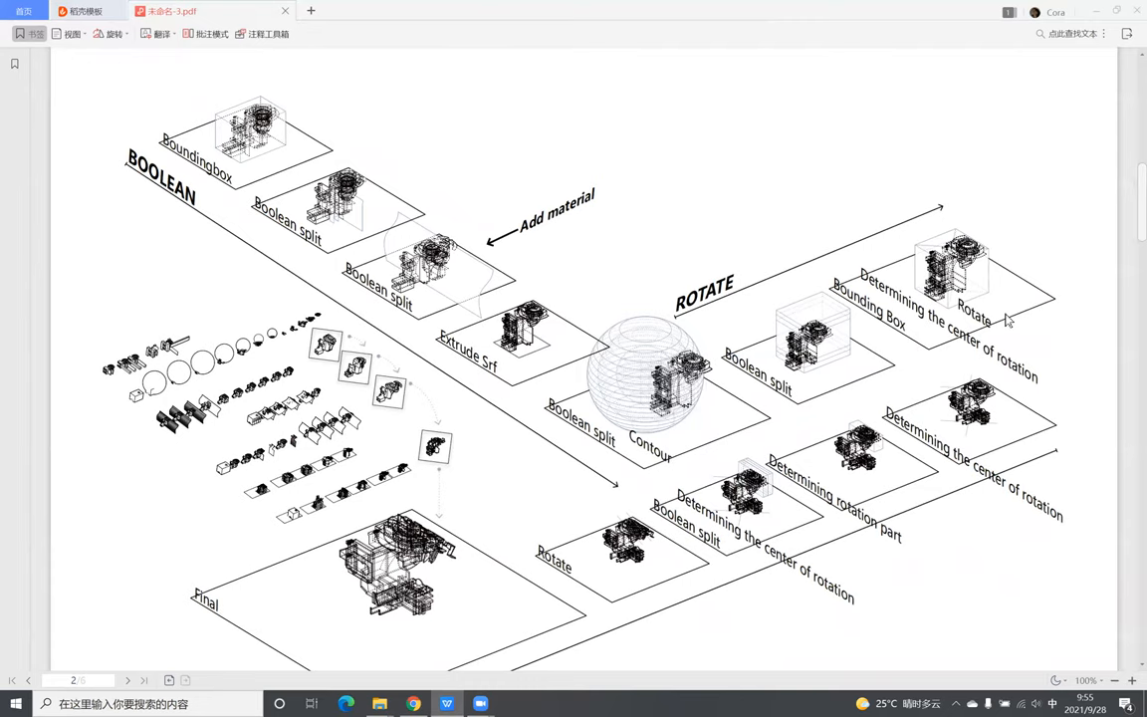
mouse_move(1027, 397)
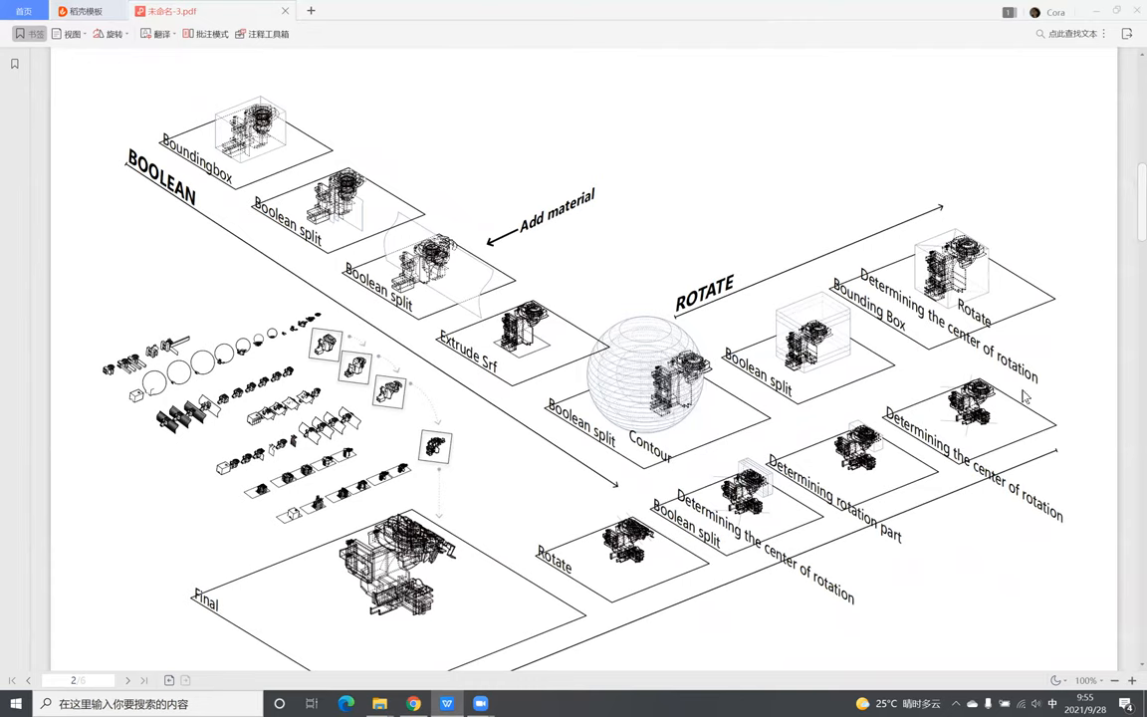
mouse_move(1026, 395)
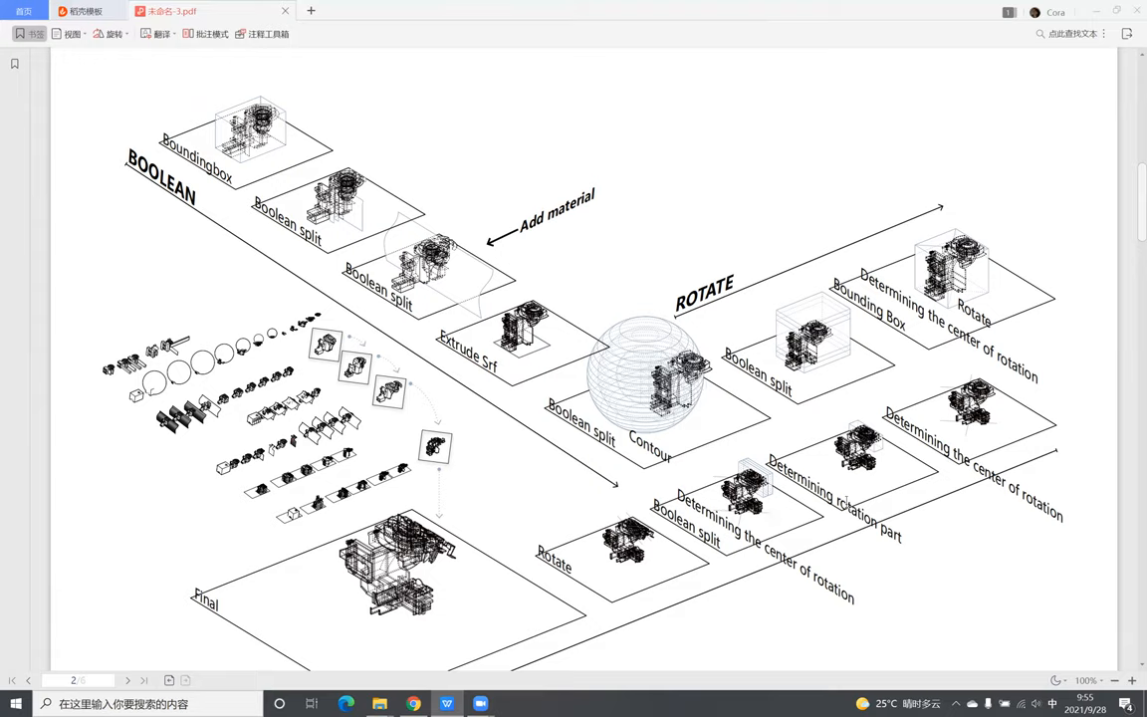
scroll(down, 3)
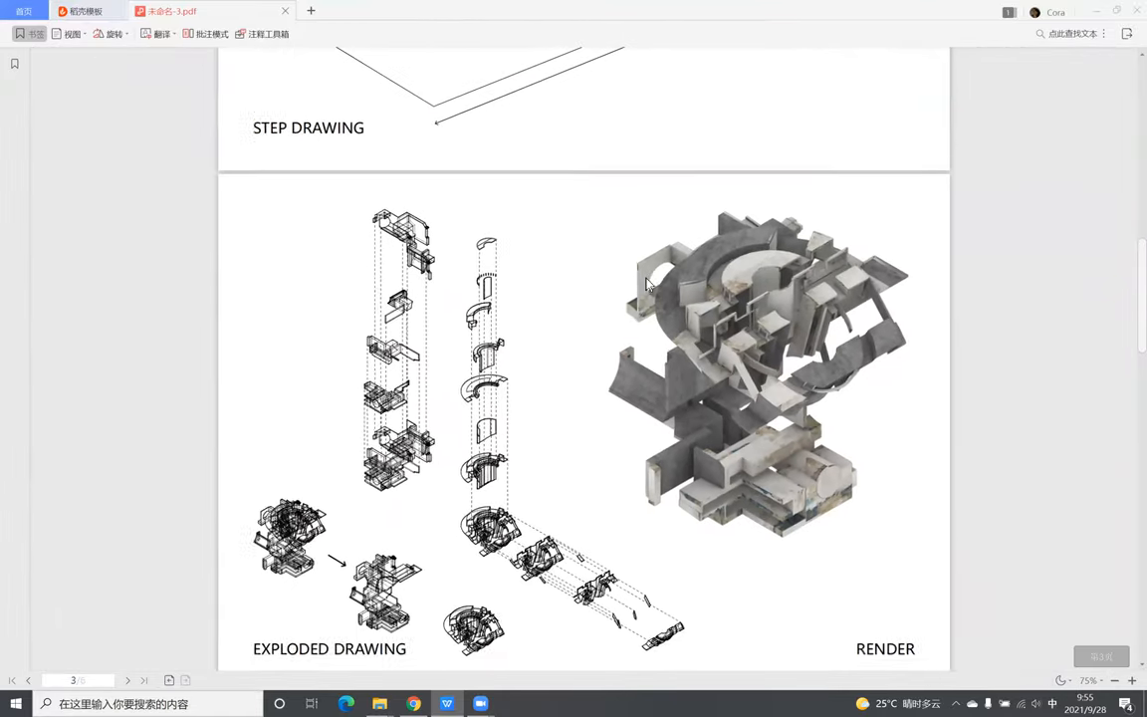
scroll(down, 3)
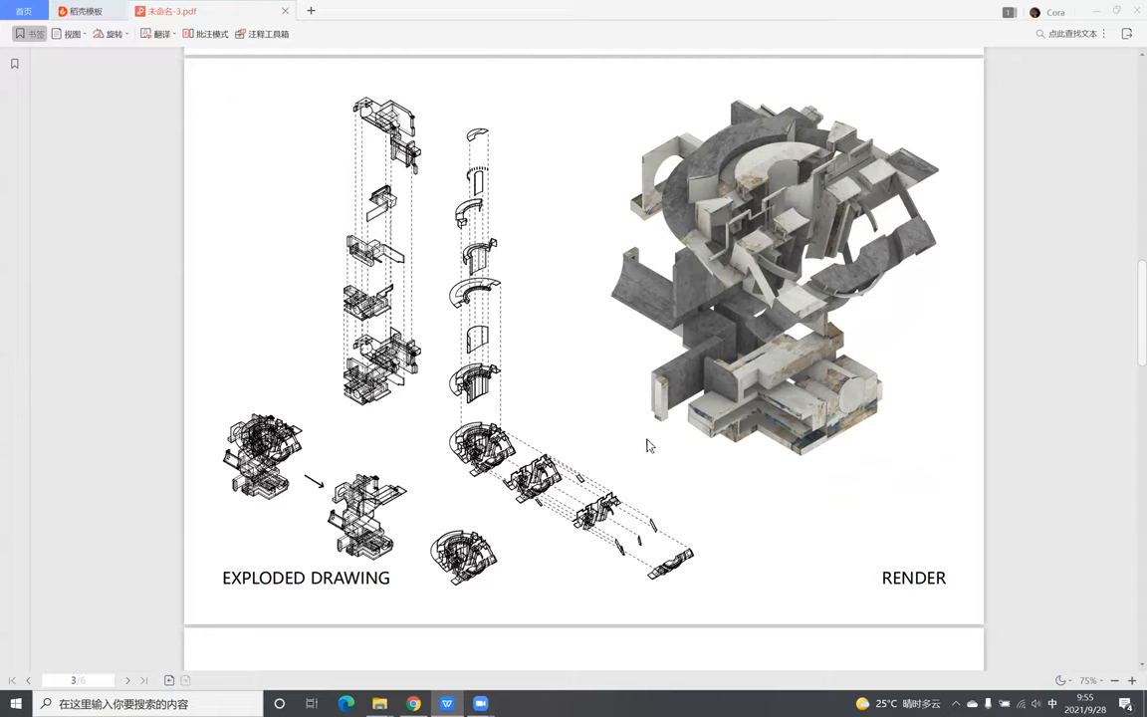
mouse_move(797, 303)
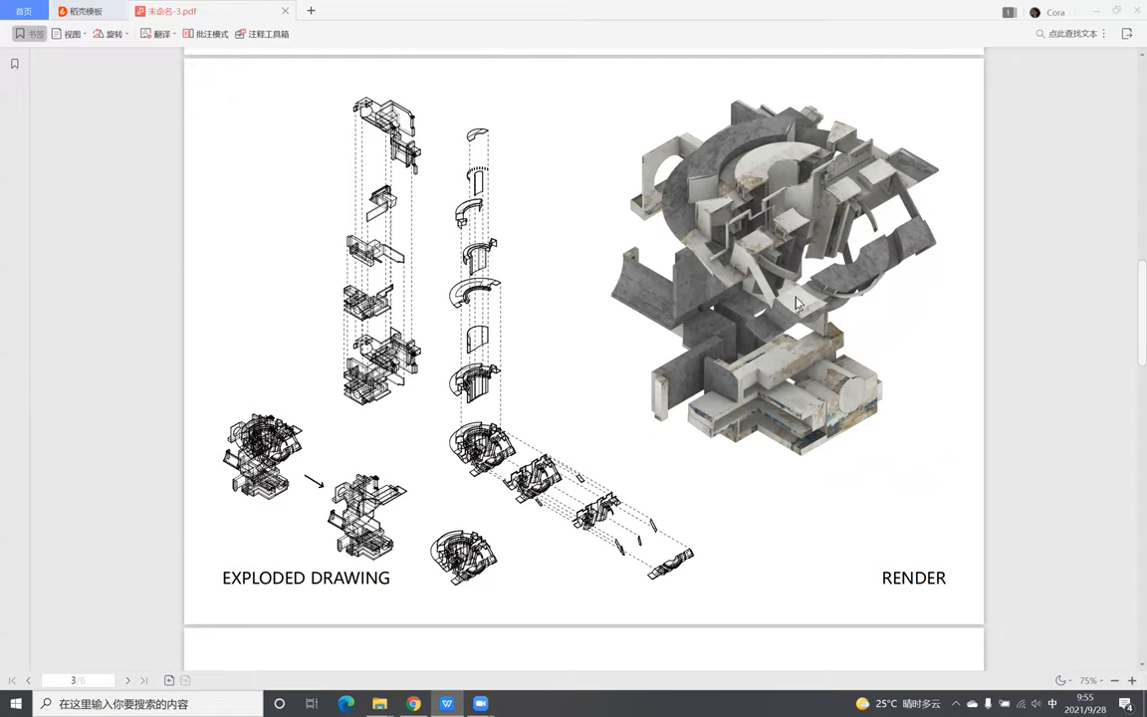
mouse_move(840, 217)
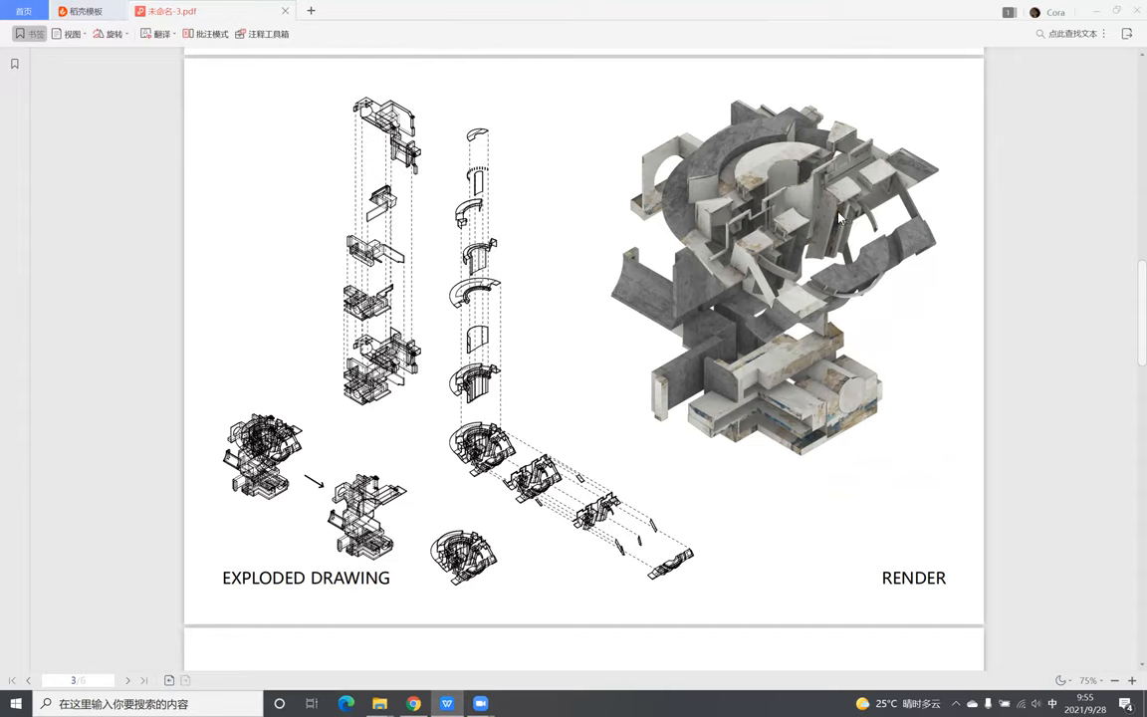
mouse_move(753, 241)
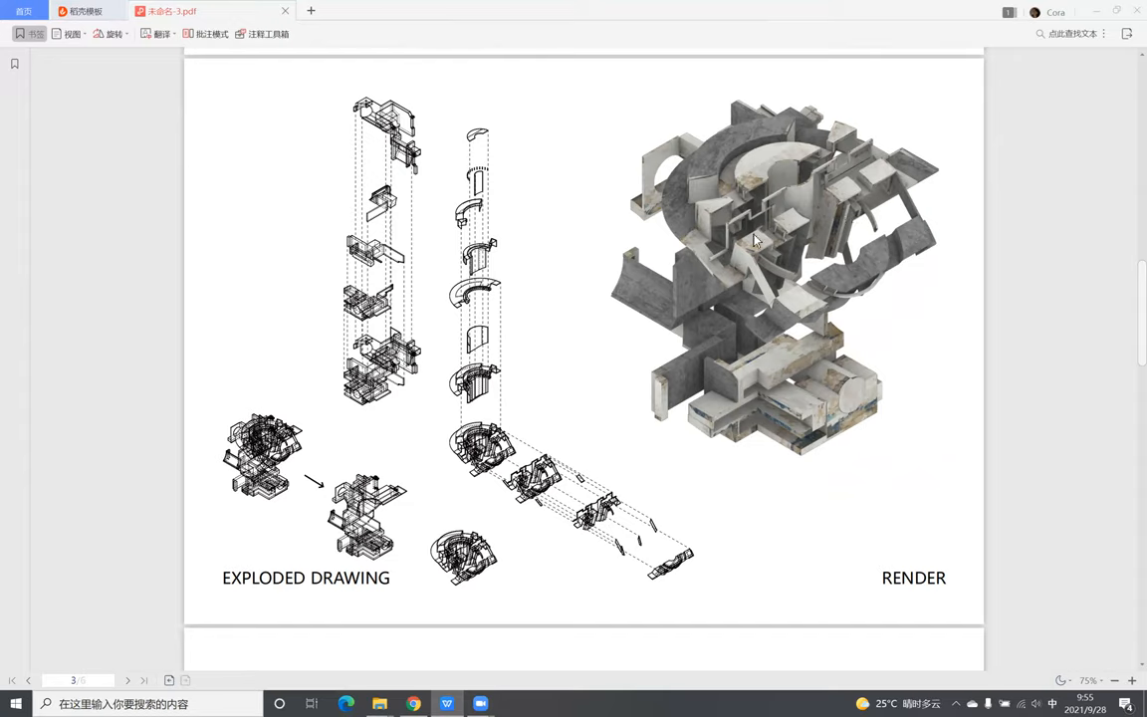
mouse_move(728, 243)
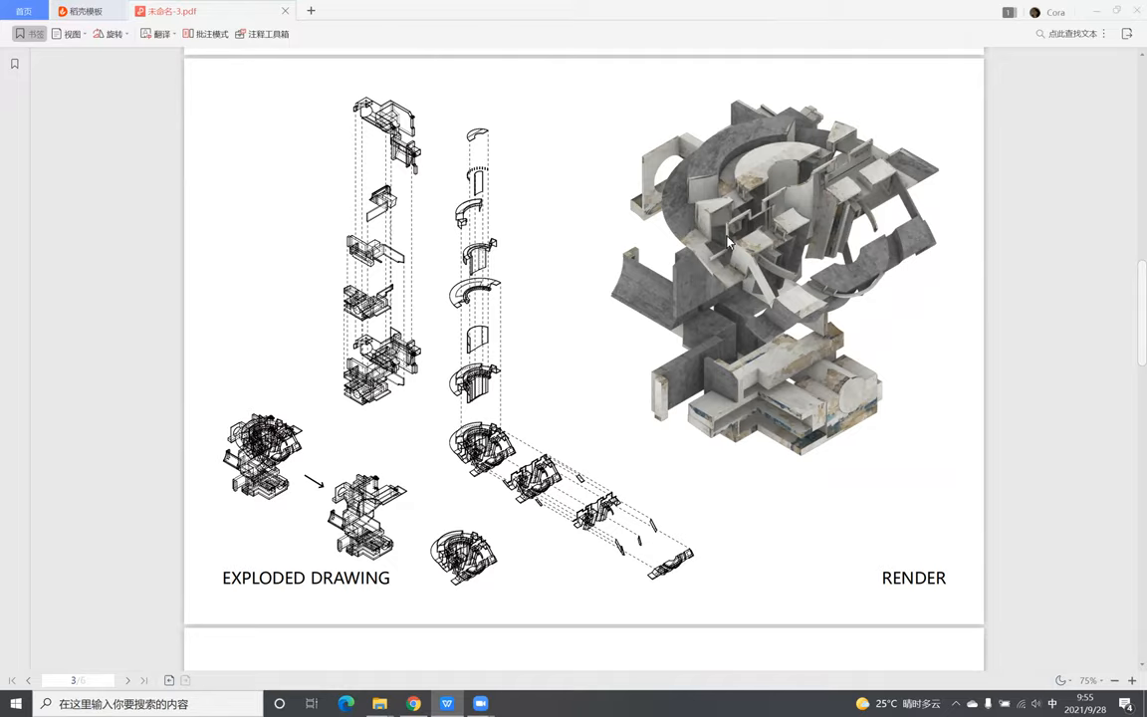
mouse_move(426, 402)
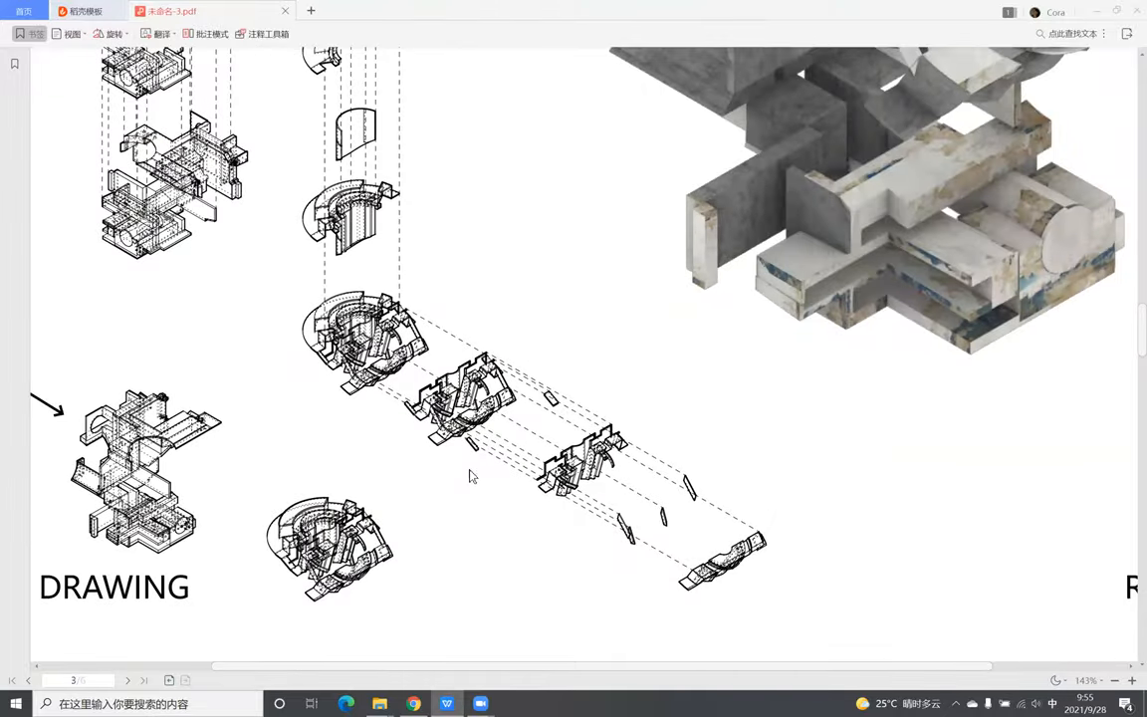
scroll(down, 3)
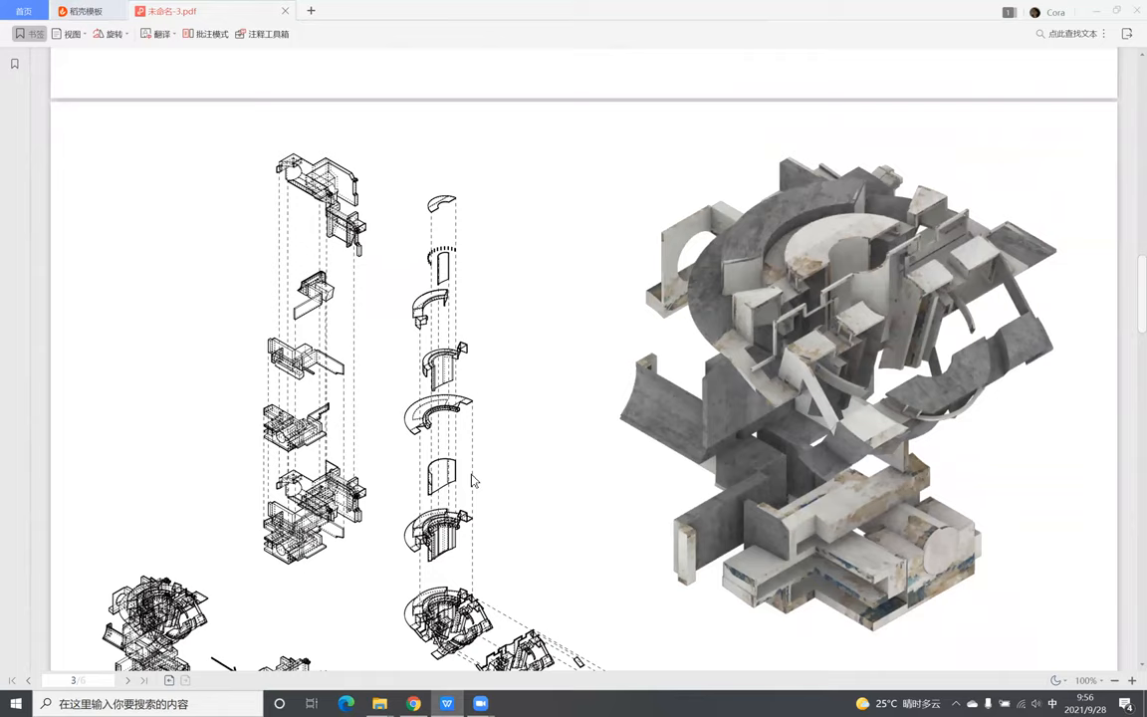
scroll(down, 3)
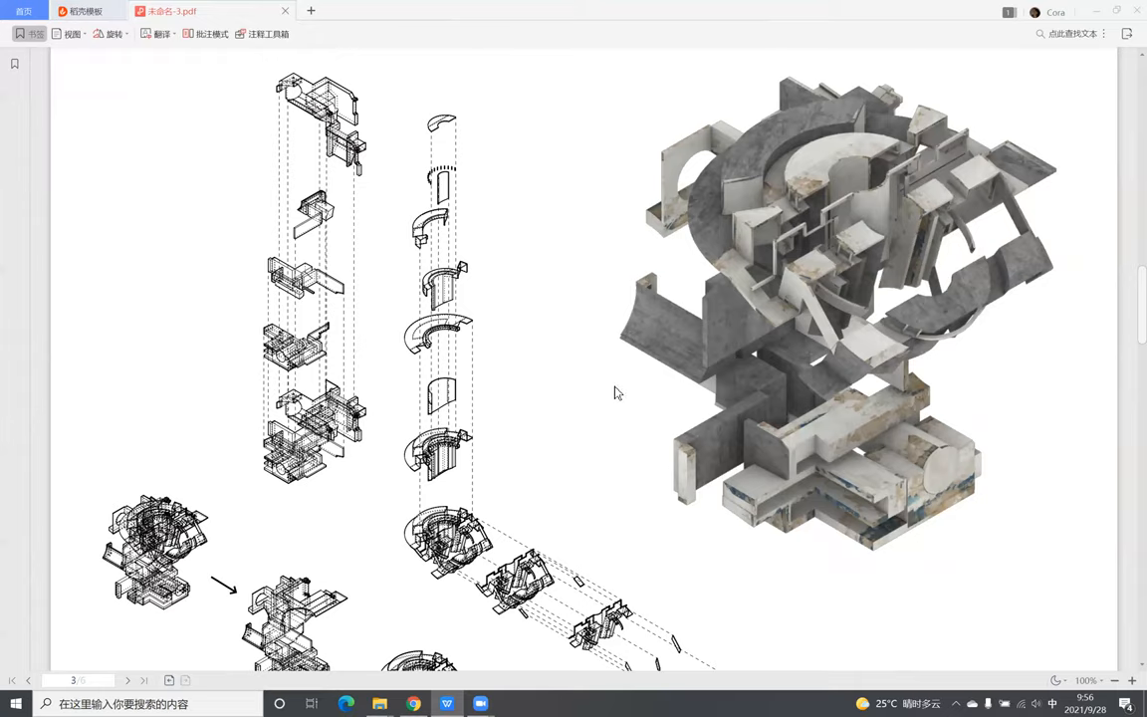
scroll(down, 3)
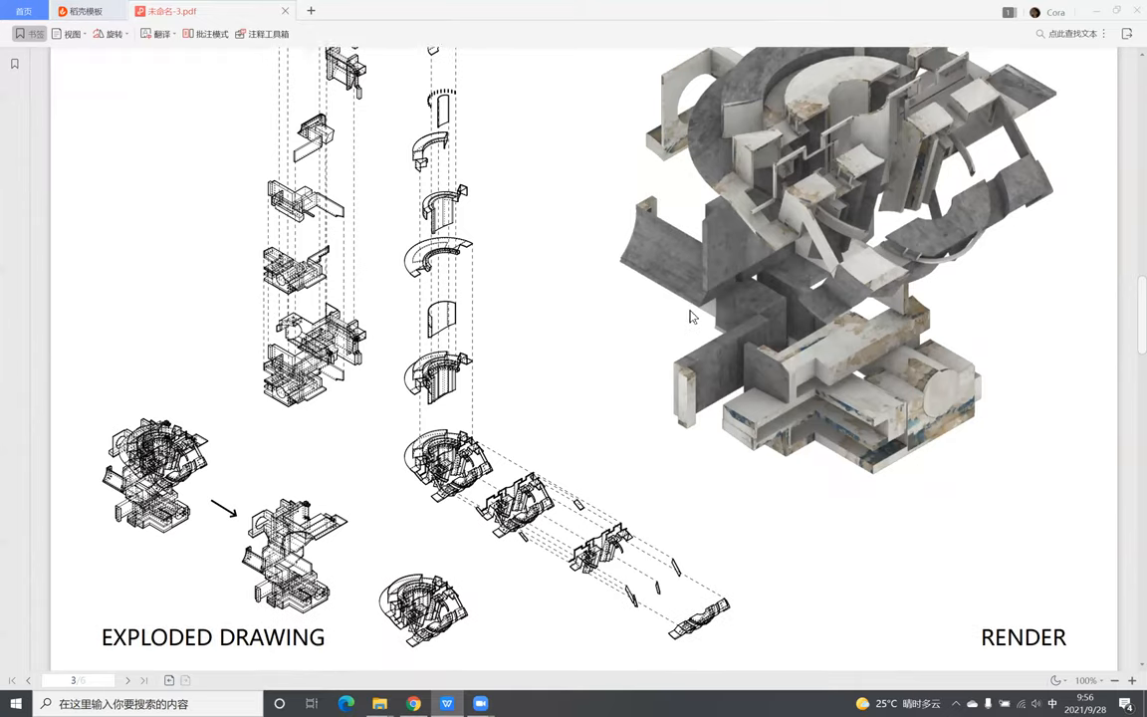
scroll(down, 3)
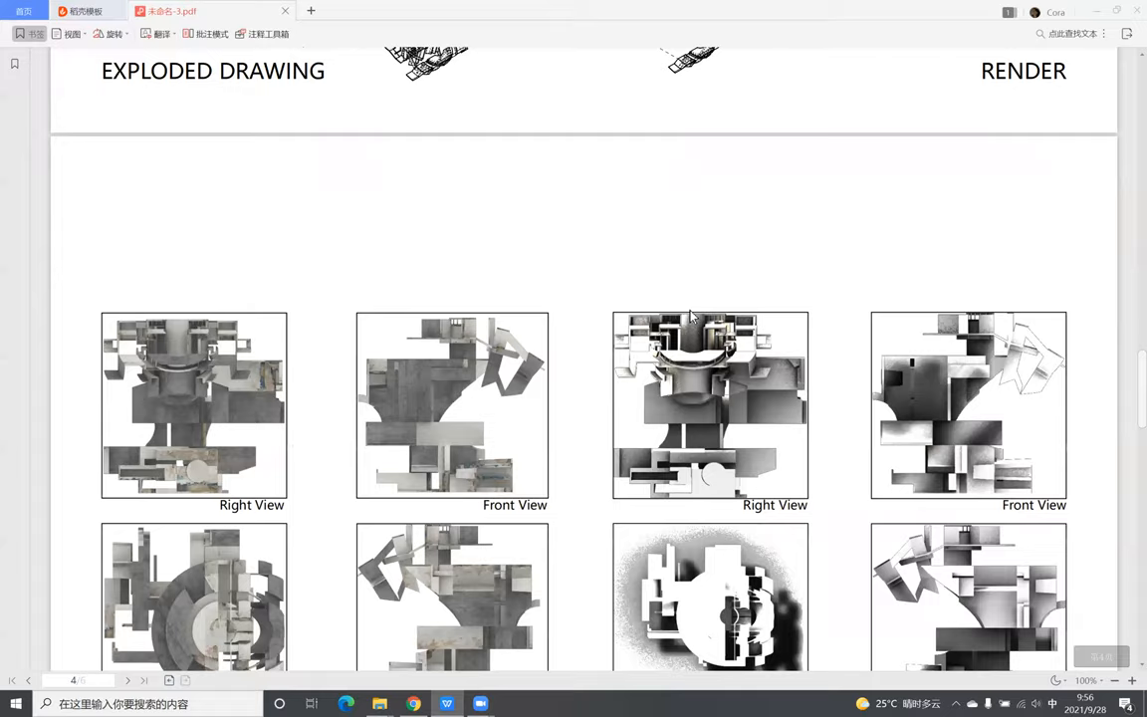
scroll(down, 3)
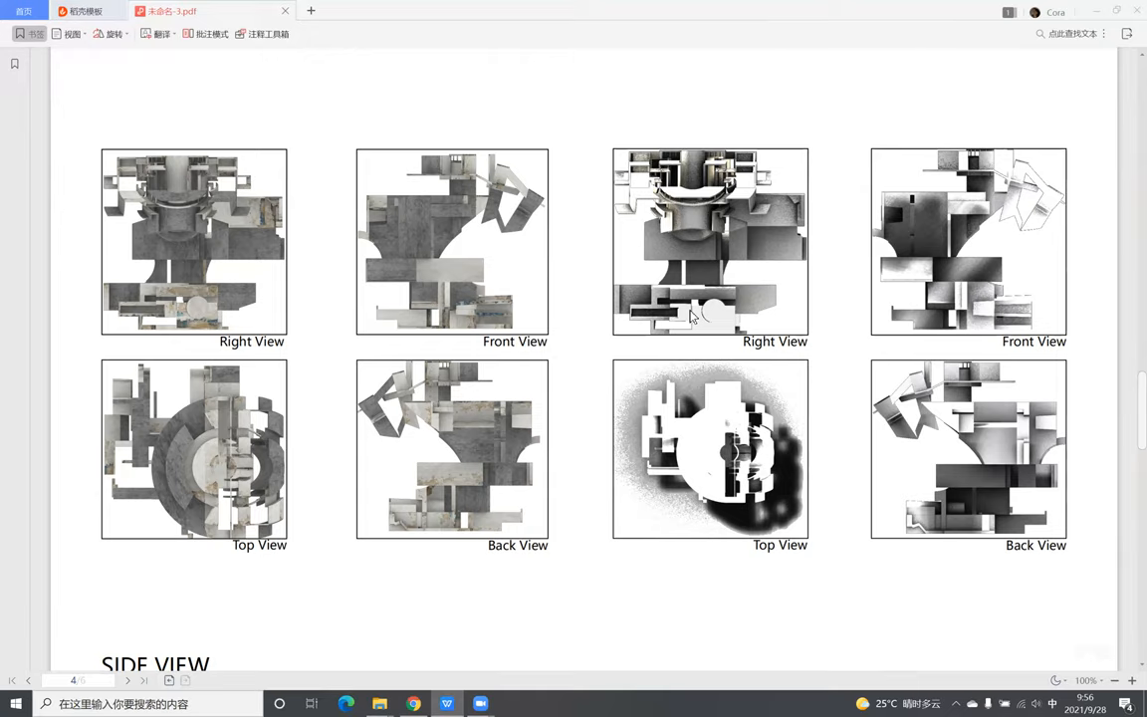
scroll(down, 3)
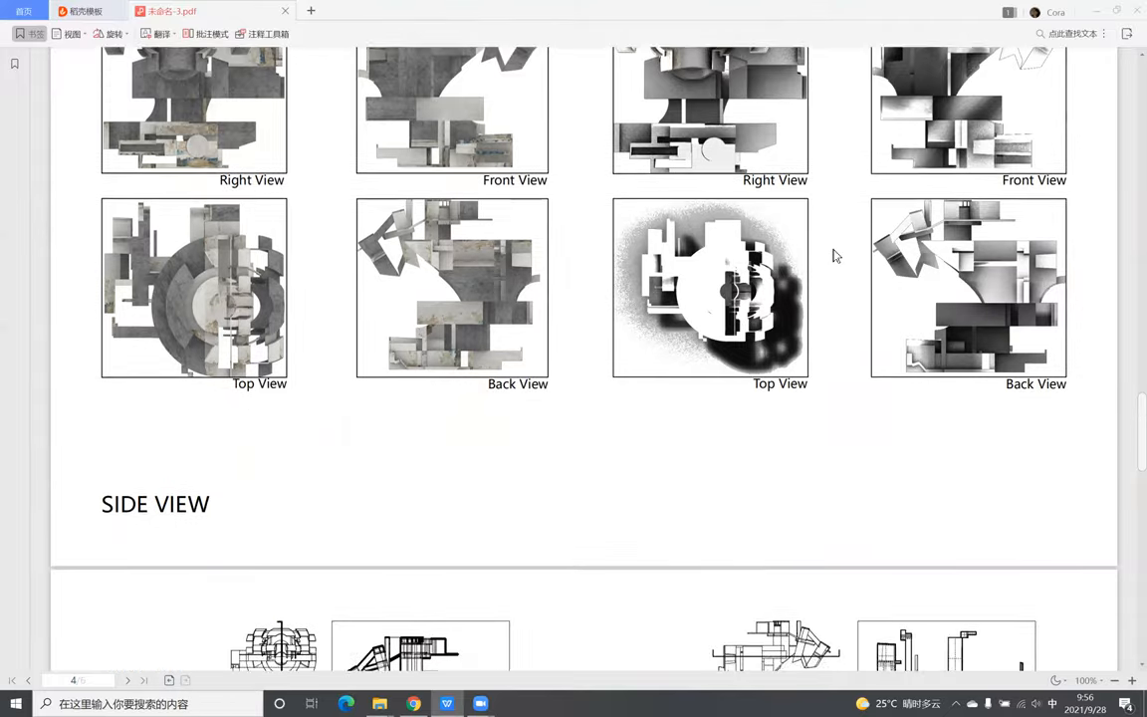
scroll(down, 3)
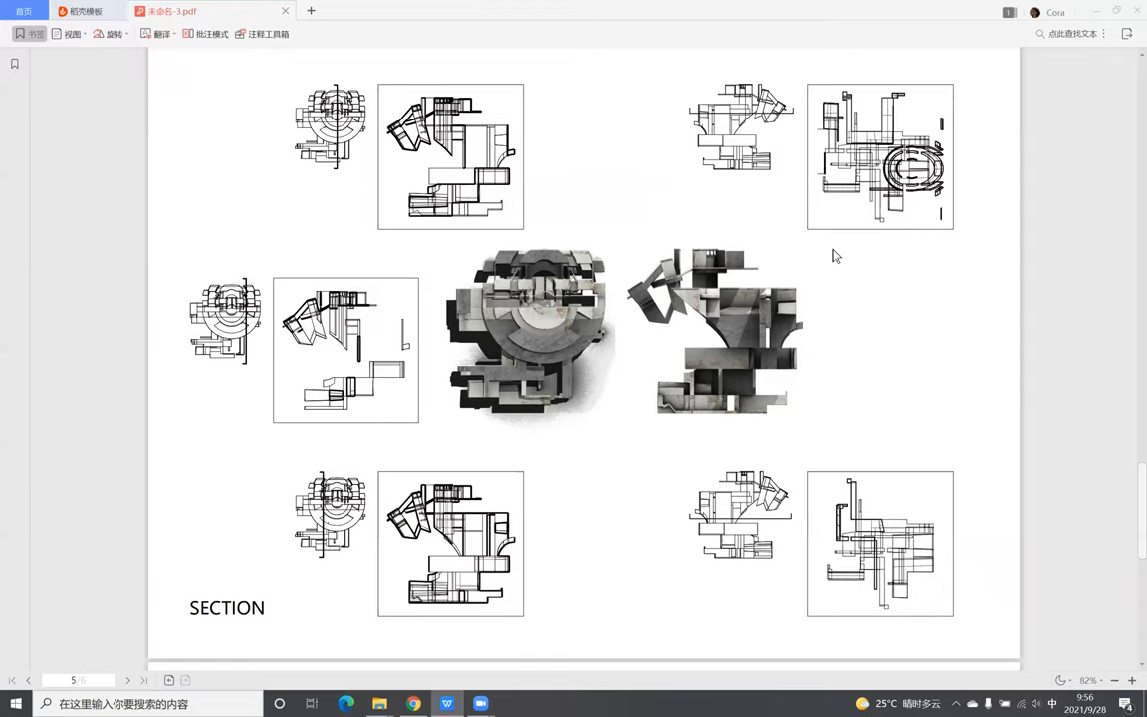
mouse_move(448, 367)
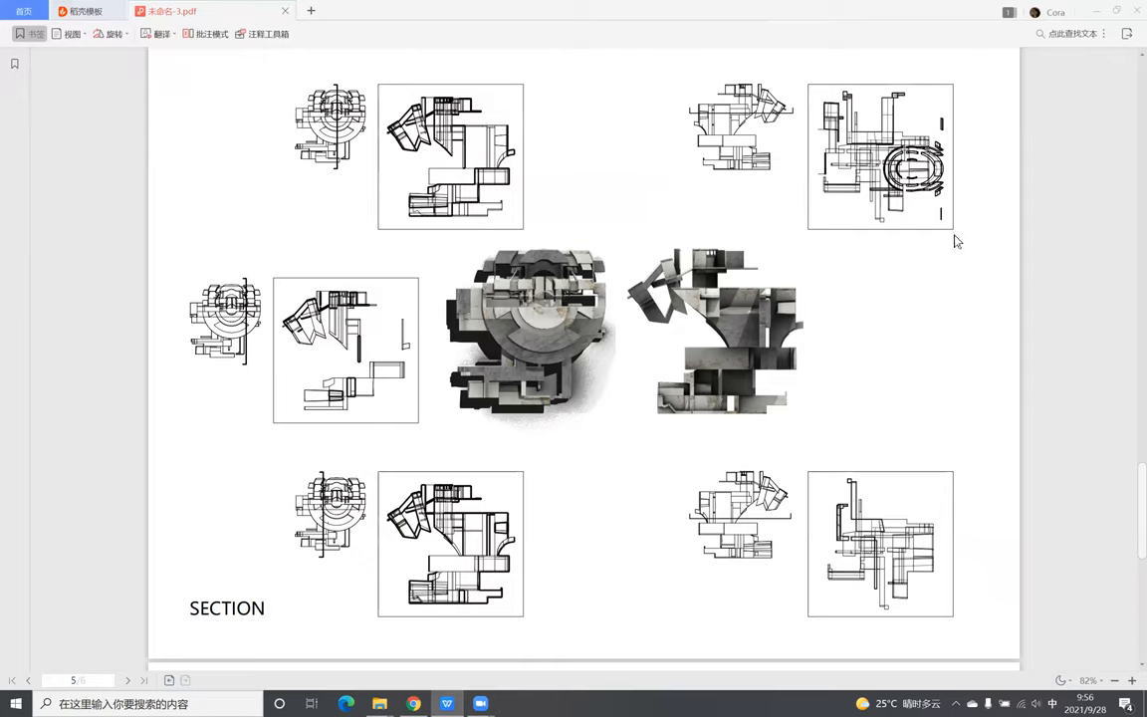
mouse_move(377, 247)
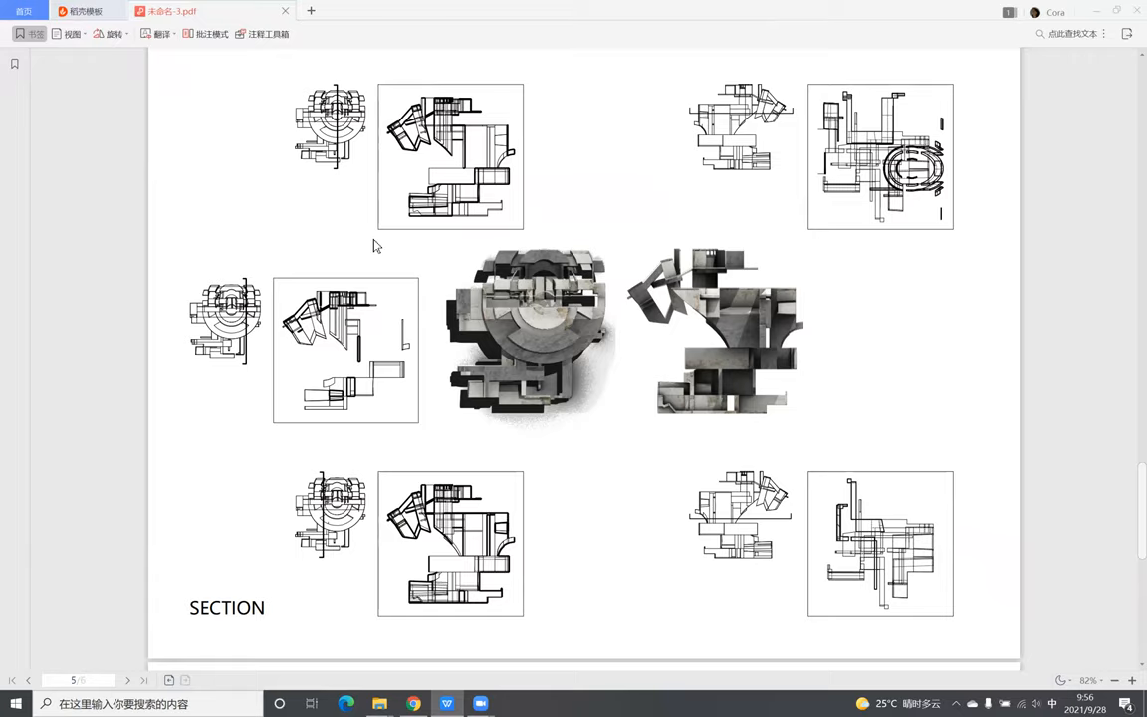
mouse_move(390, 205)
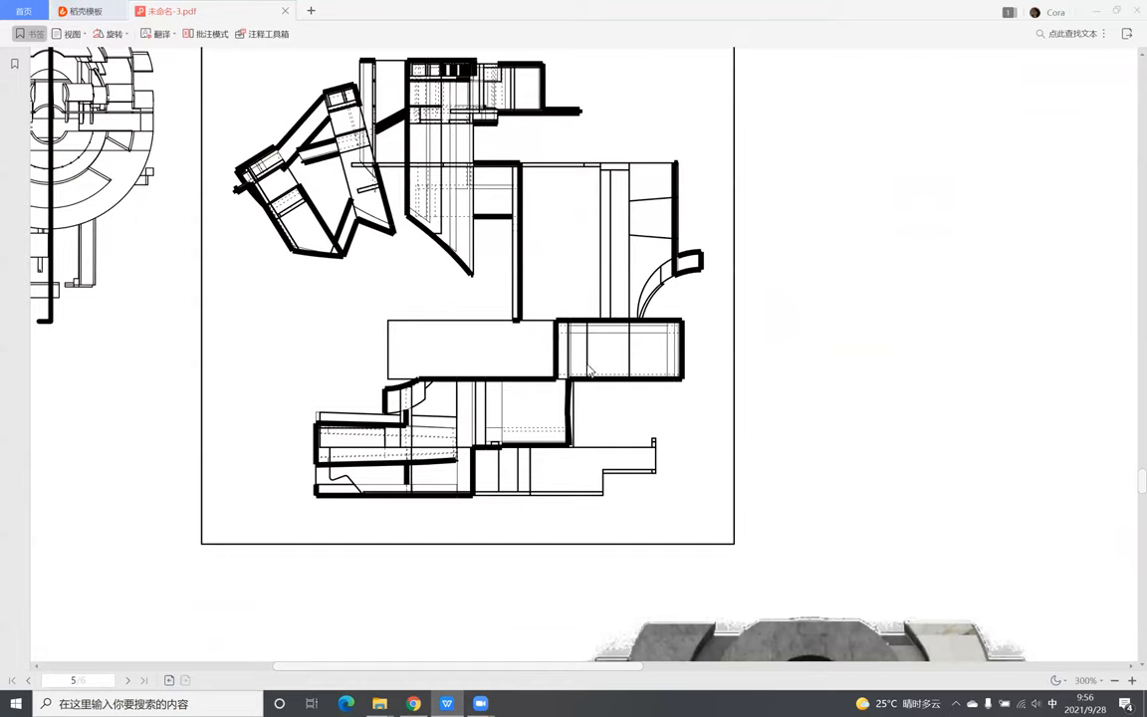
mouse_move(525, 408)
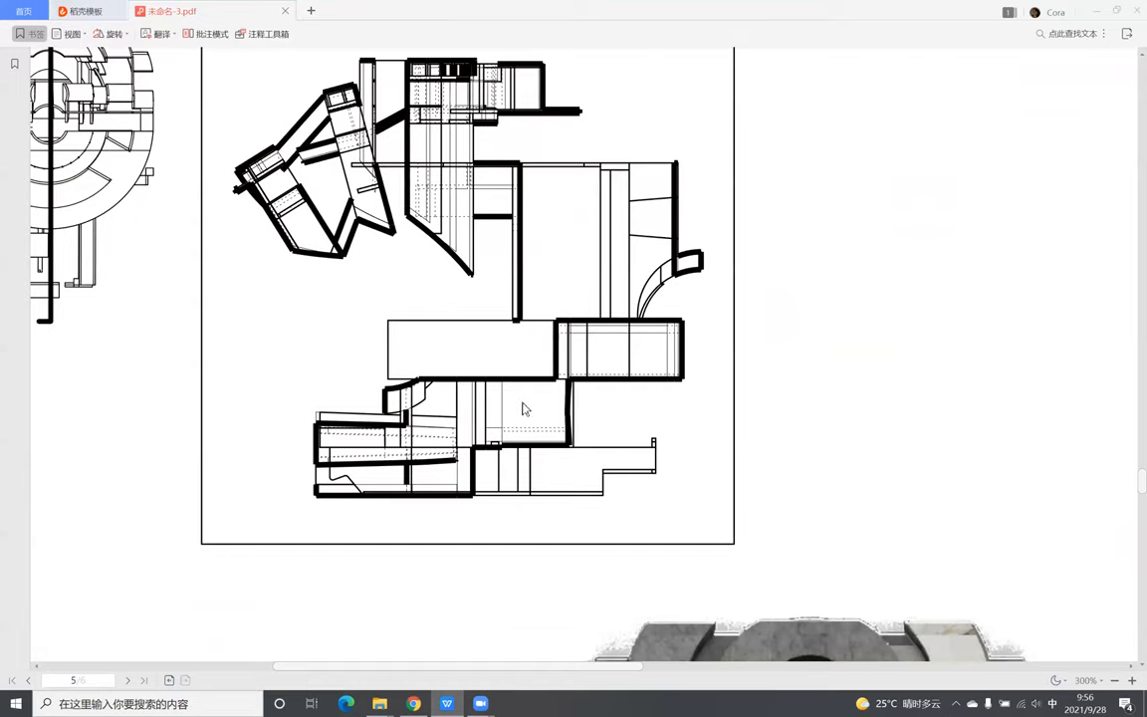
mouse_move(474, 464)
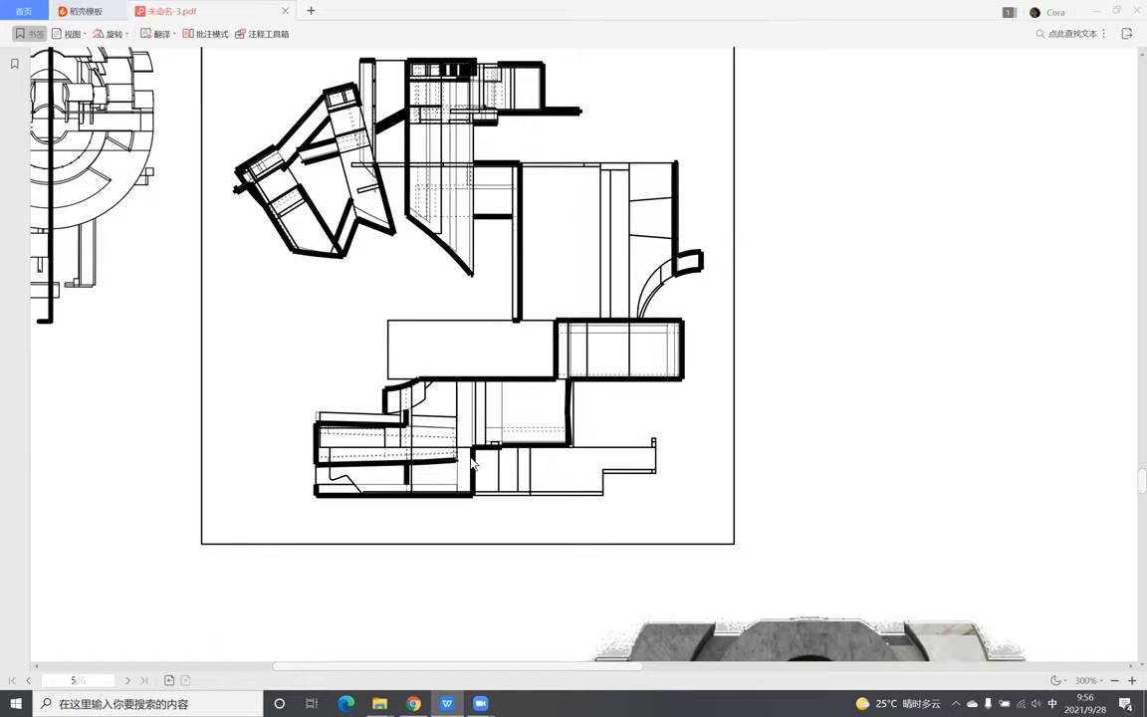
mouse_move(598, 299)
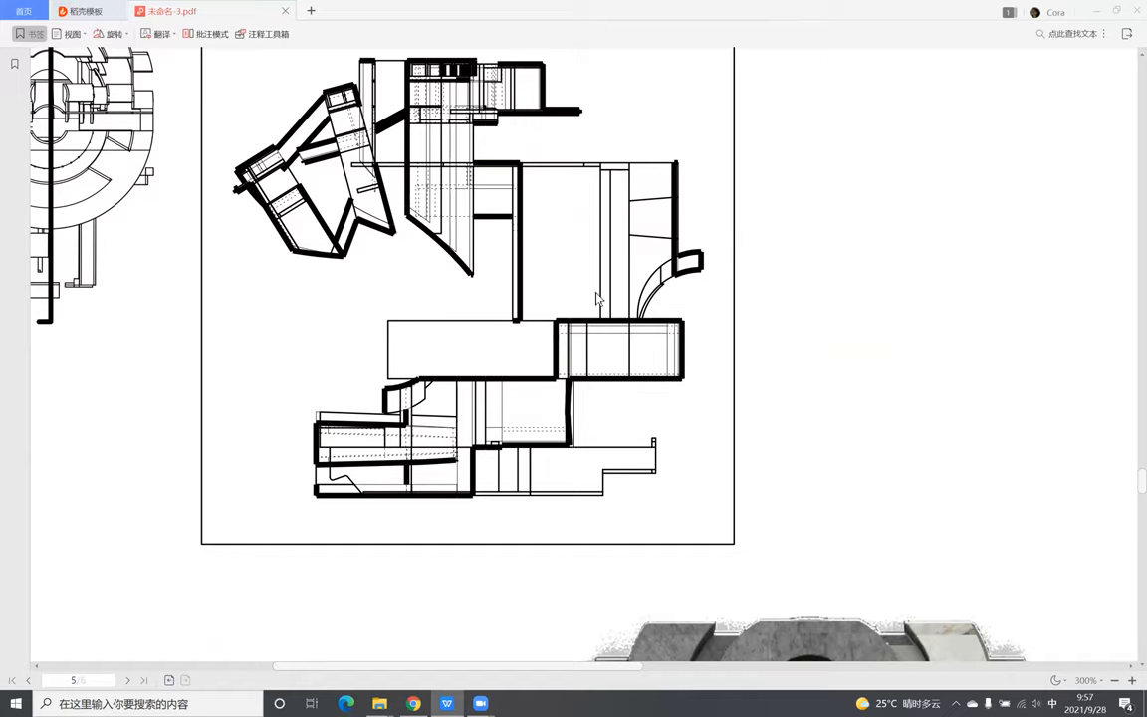
mouse_move(545, 197)
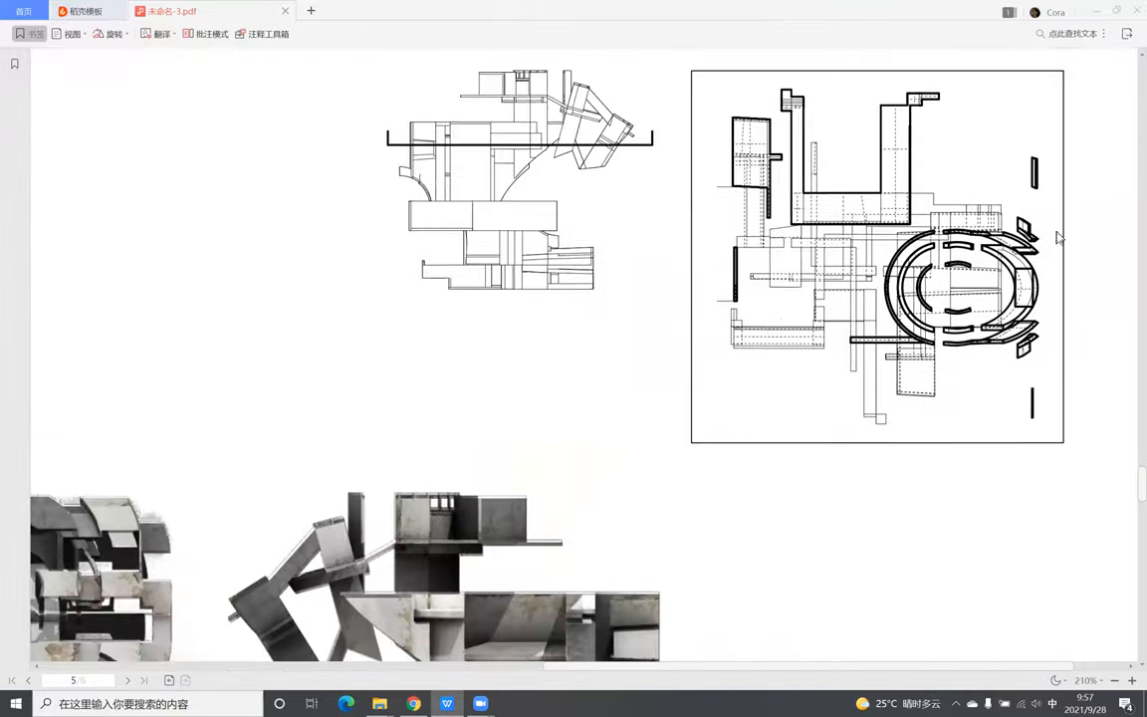
scroll(down, 3)
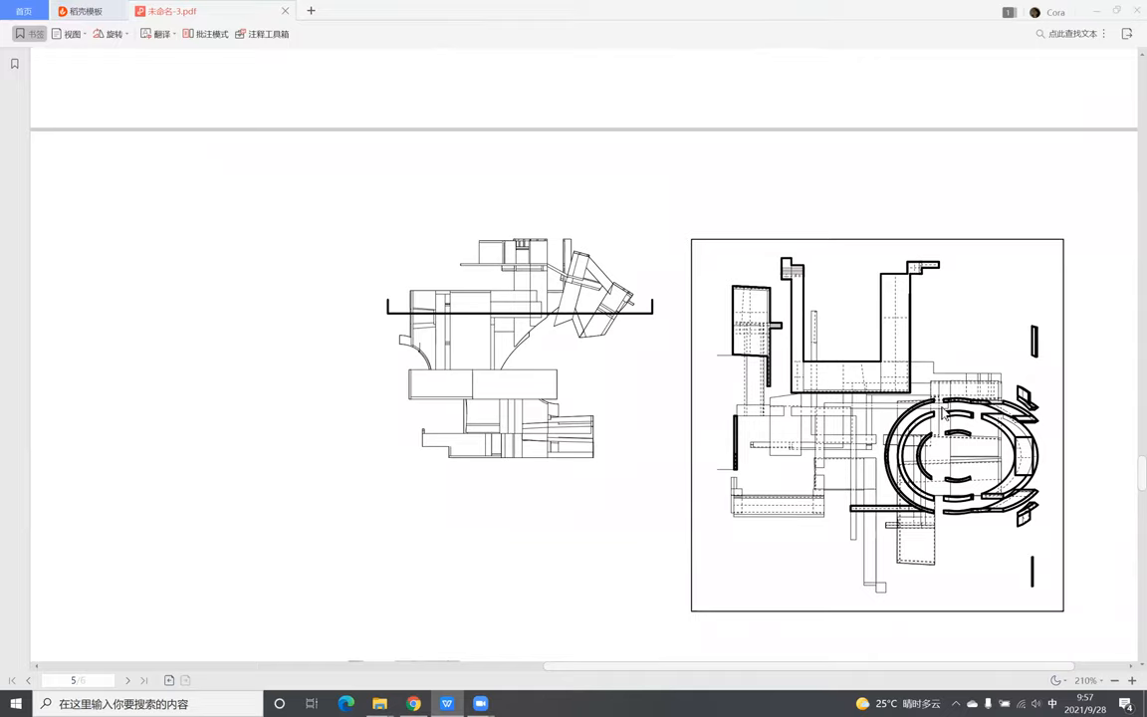
mouse_move(1060, 408)
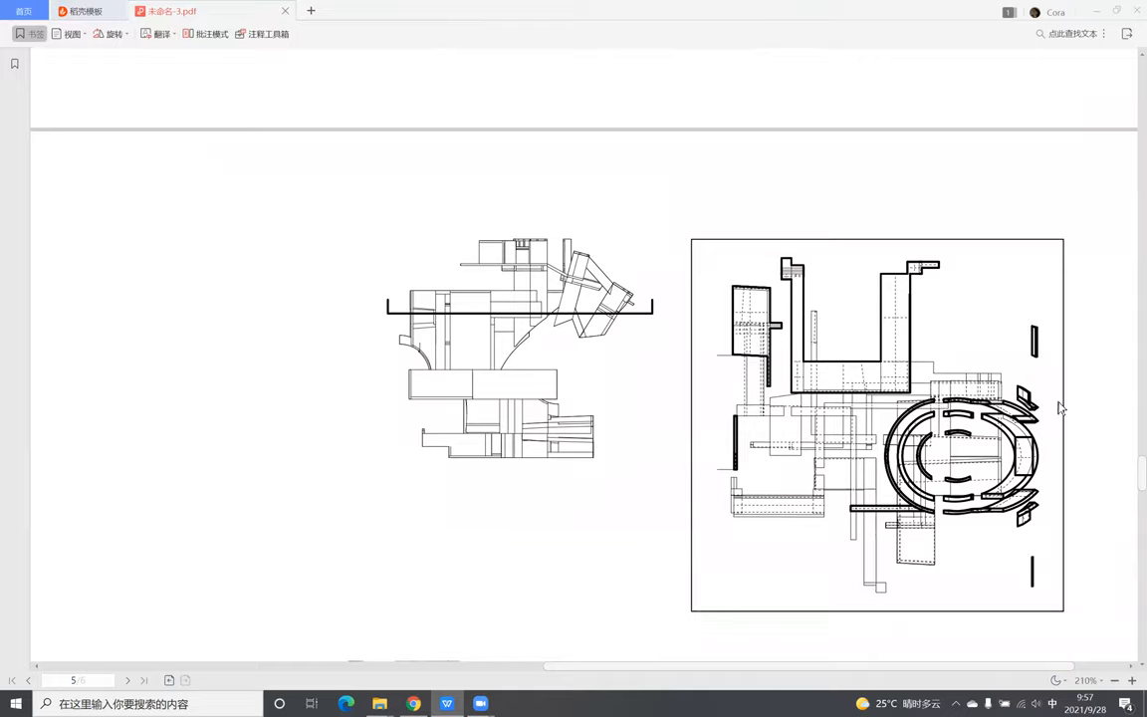
mouse_move(972, 412)
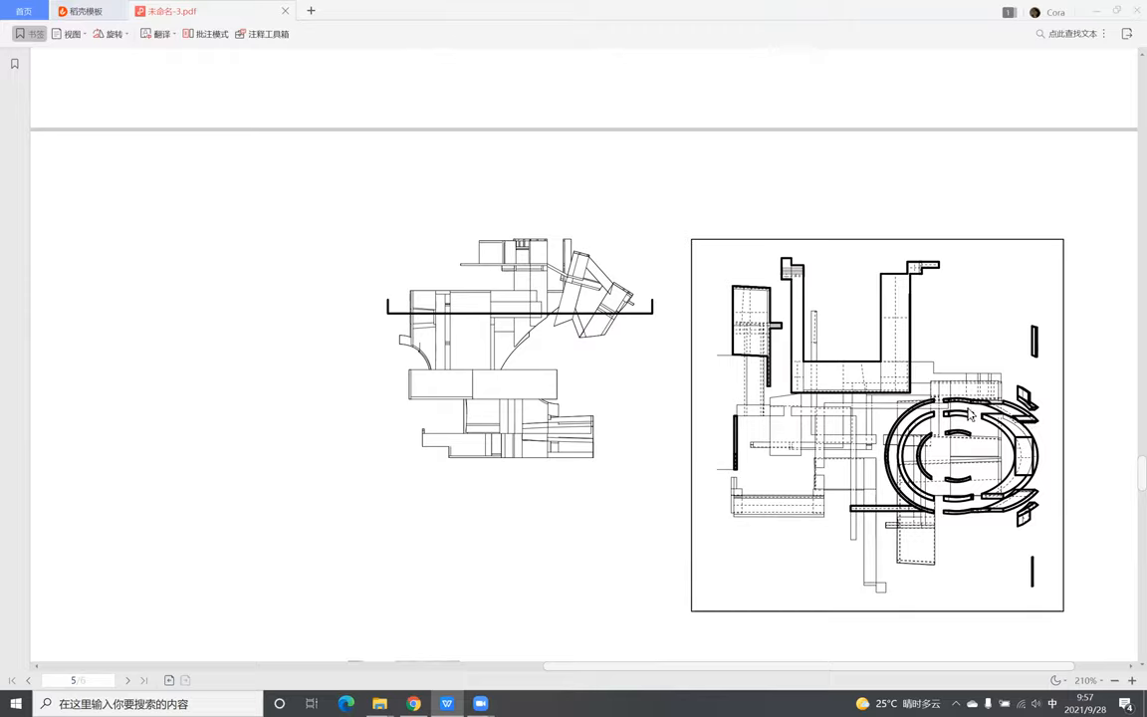
scroll(down, 3)
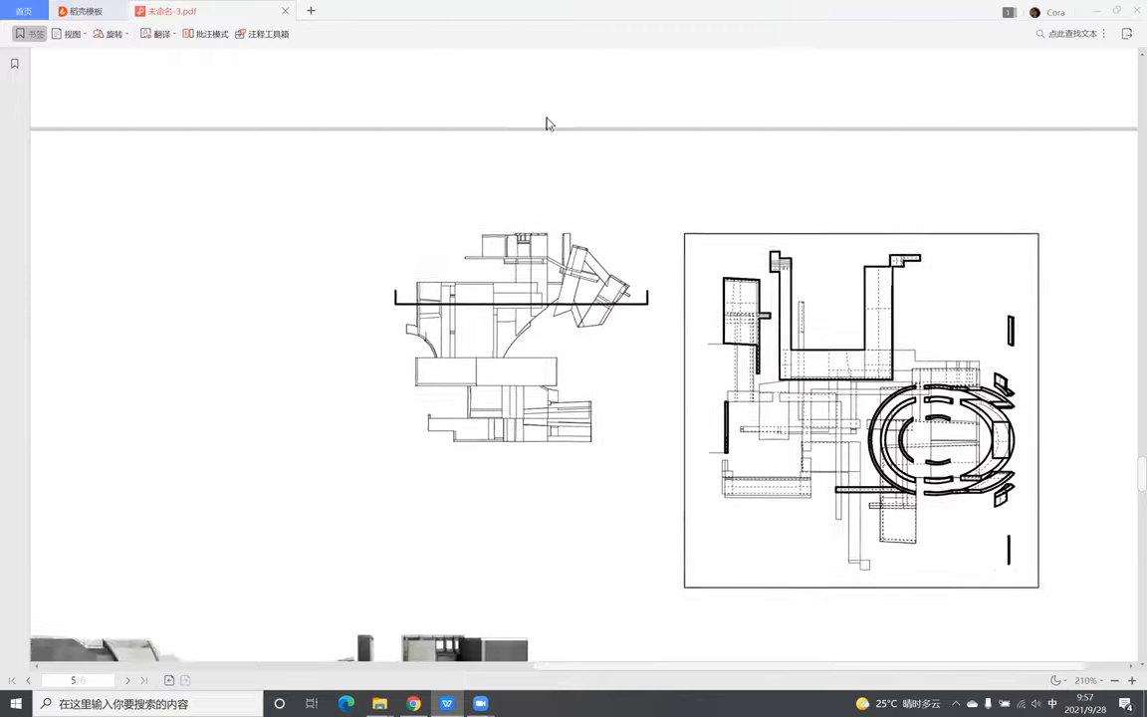
scroll(down, 3)
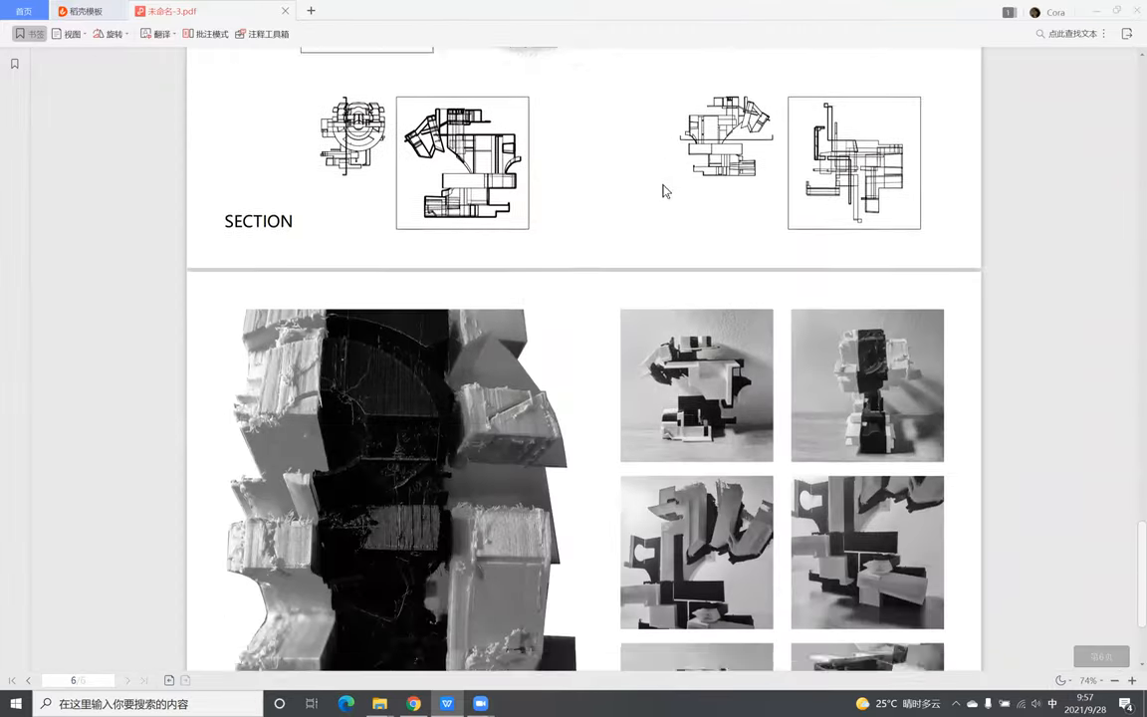
scroll(down, 3)
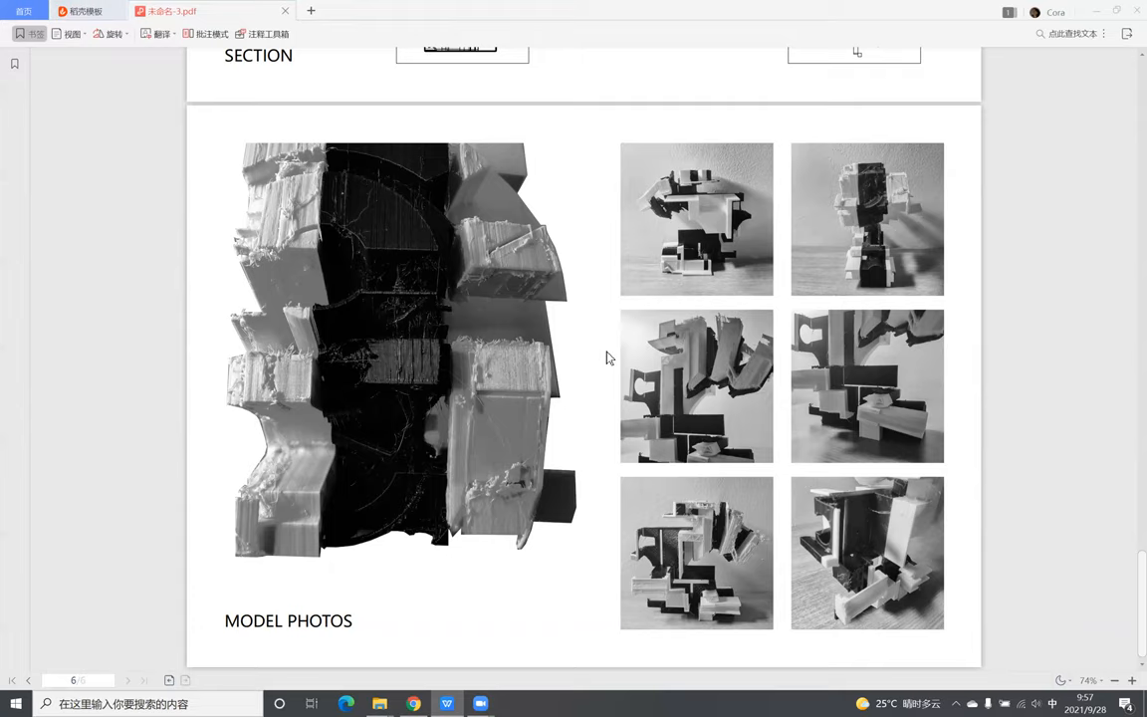
mouse_move(458, 347)
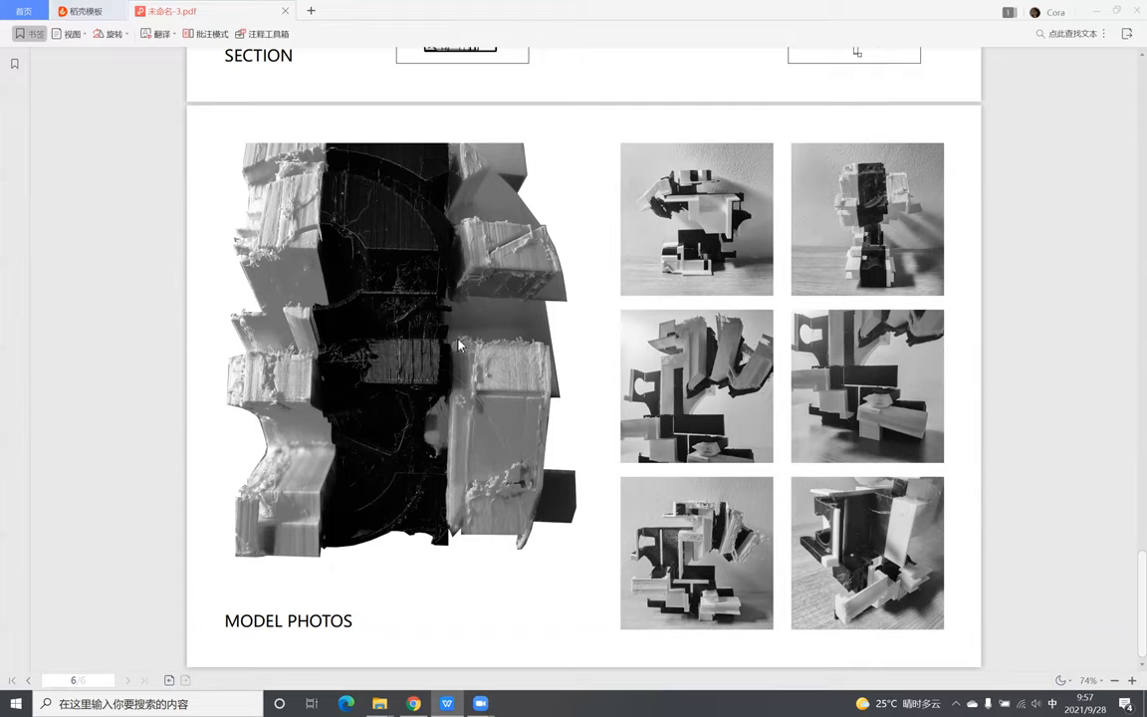
mouse_move(474, 526)
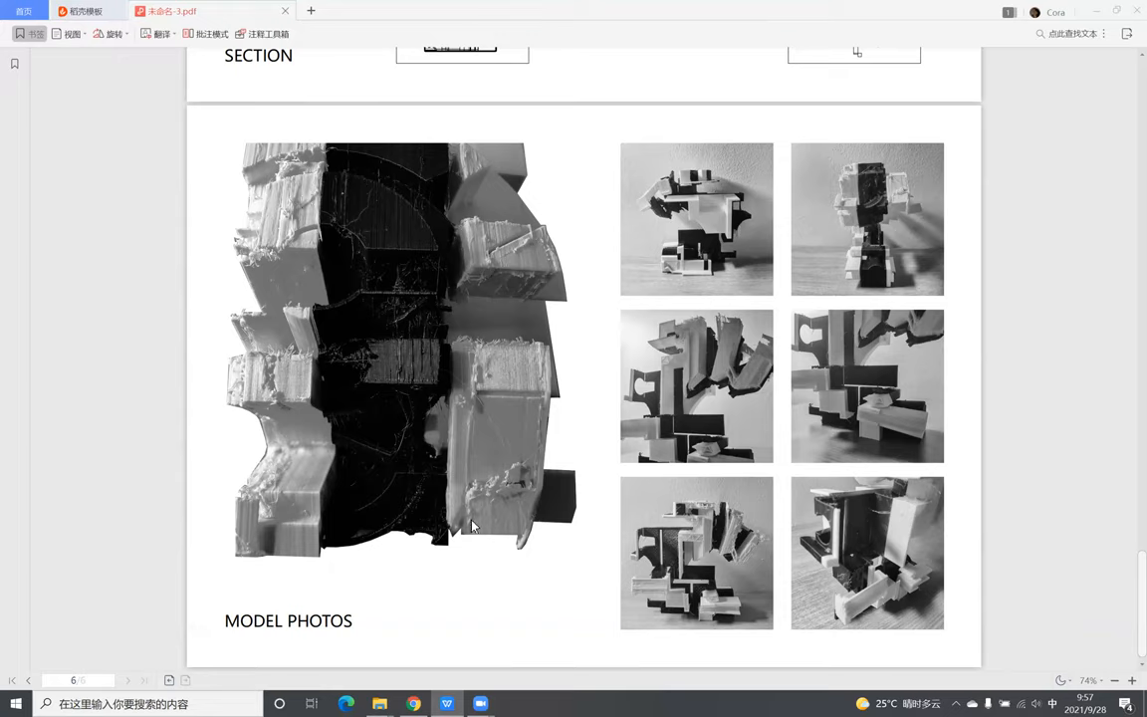
mouse_move(793, 540)
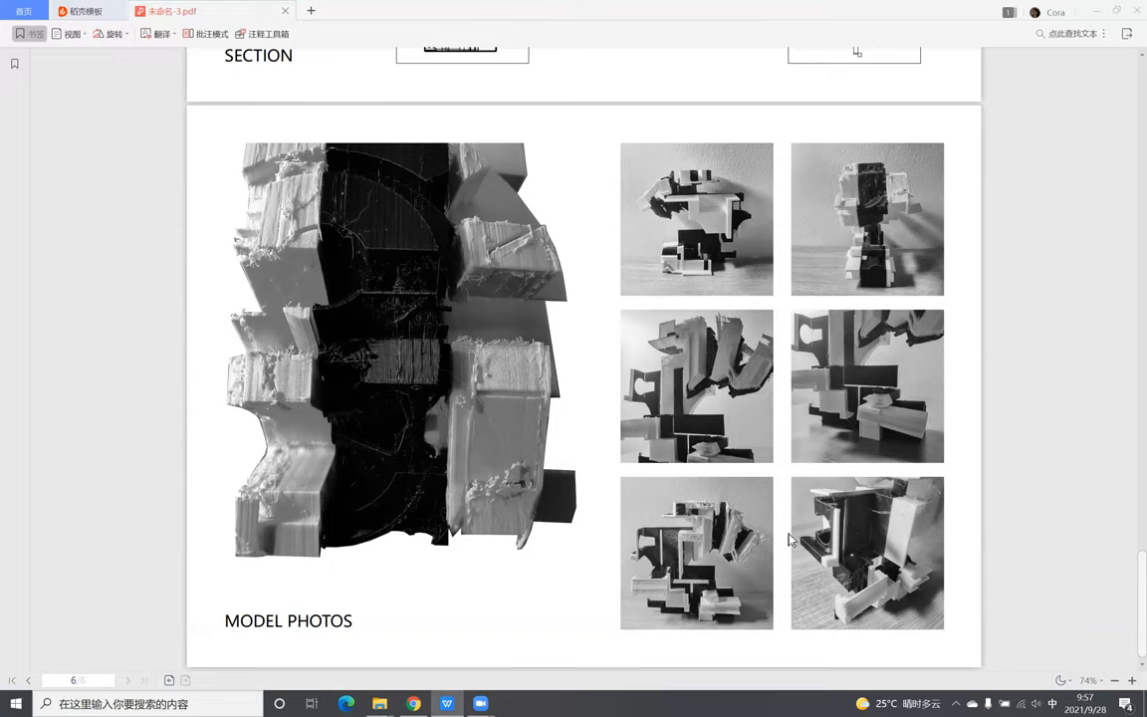
mouse_move(635, 28)
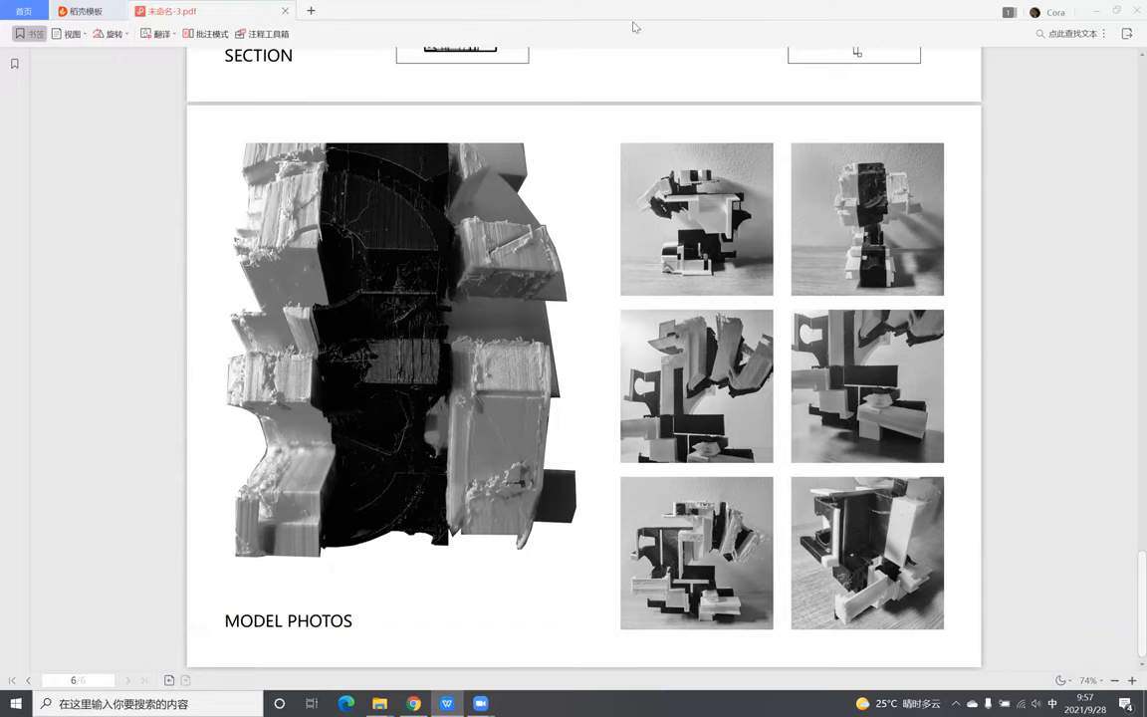